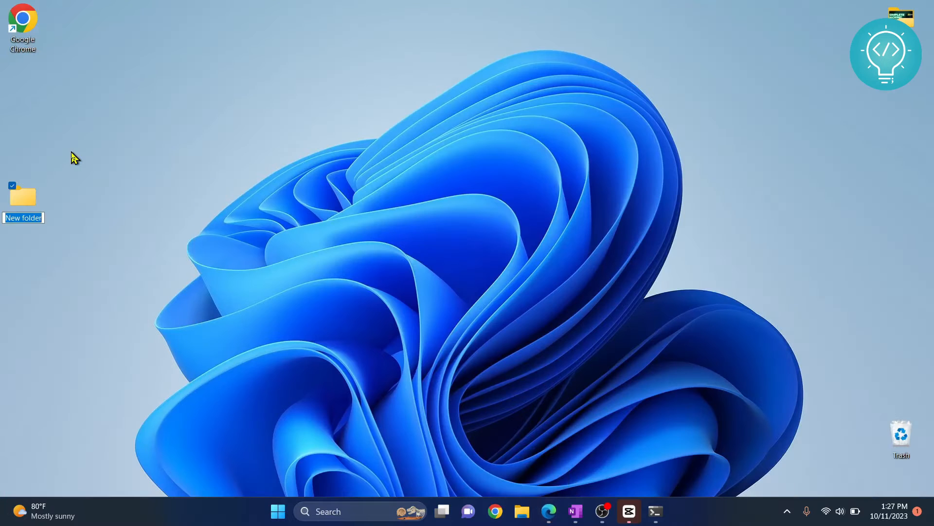
Name the folder PyTorch-Proj, place it below the Chrome shortcut, and open it.
{"action": "type", "text": "PyTorch-Proj"}
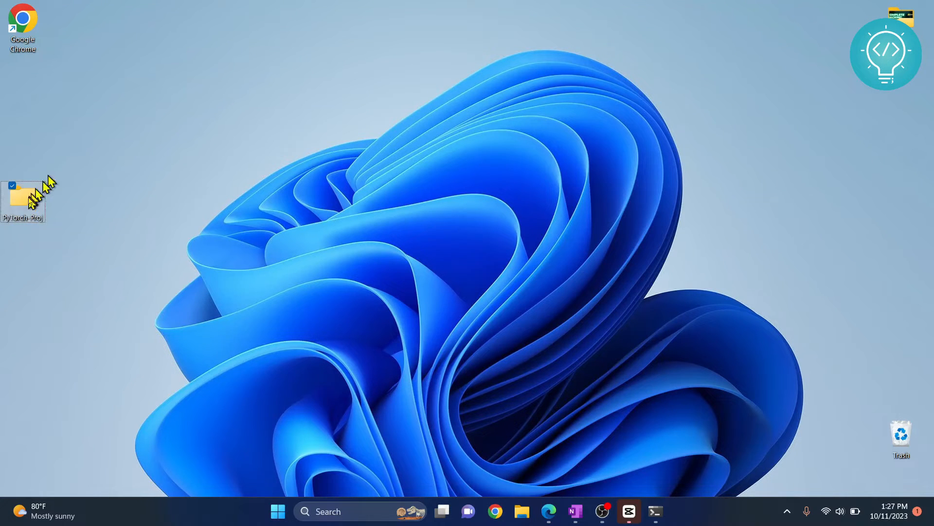
{"action": "left_click_drag", "start_coordinate": [23, 196], "coordinate": [23, 77]}
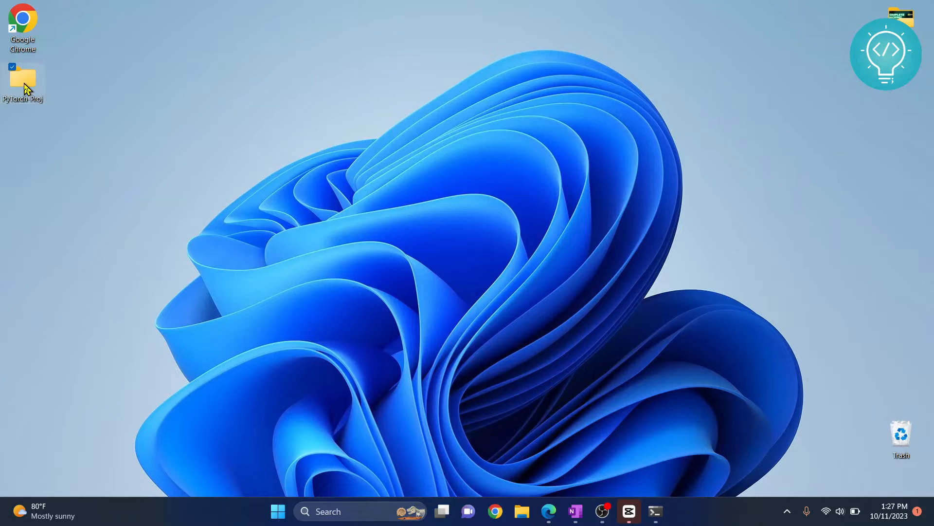
{"action": "double_click", "coordinate": [21, 77]}
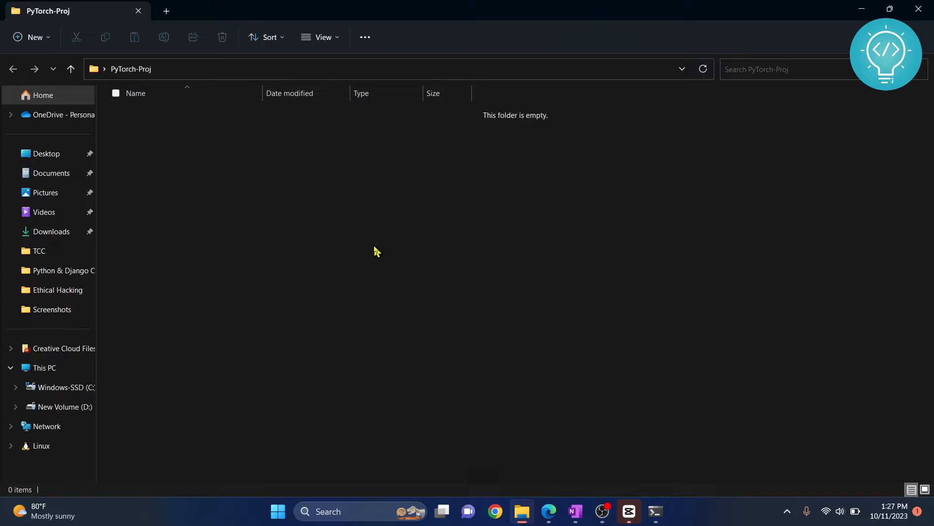
{"action": "mouse_move", "coordinate": [363, 223]}
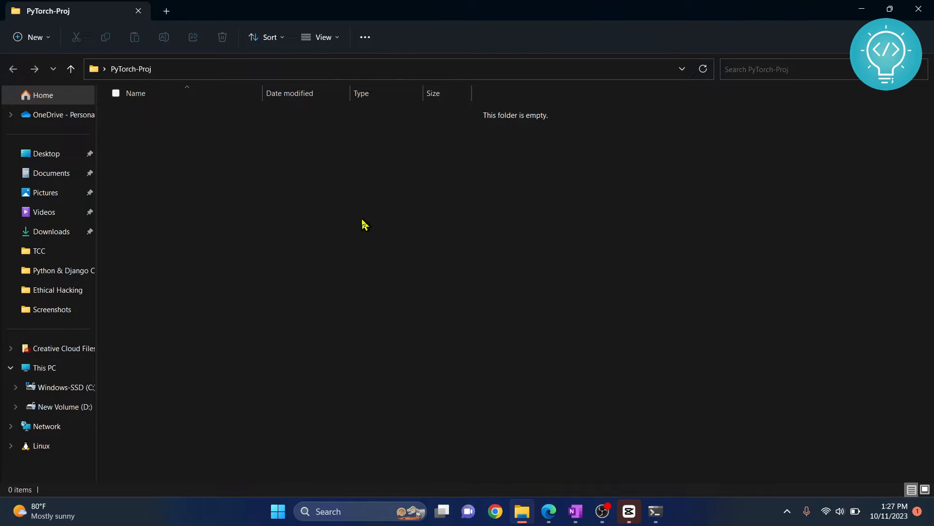
Open a PowerShell window from the empty PyTorch-Proj folder's context menu.
{"action": "right_click", "coordinate": [363, 225]}
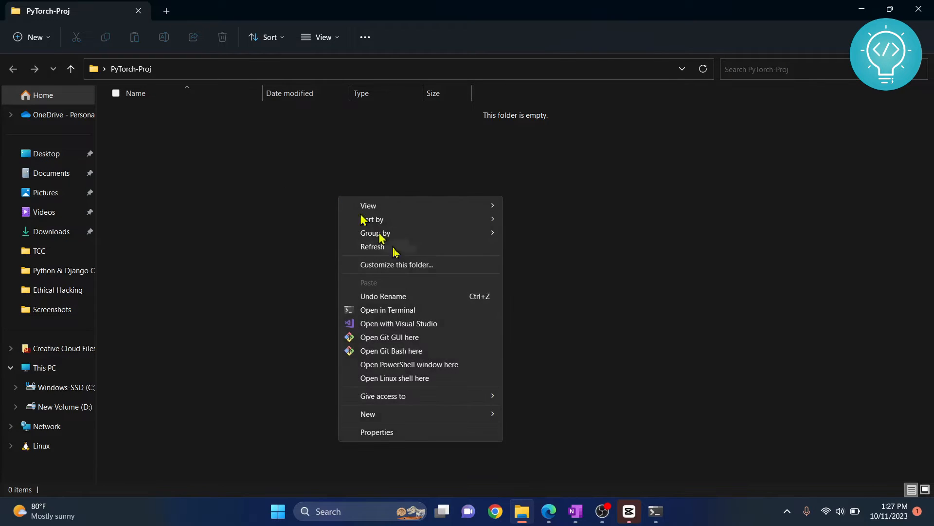
{"action": "mouse_move", "coordinate": [409, 368]}
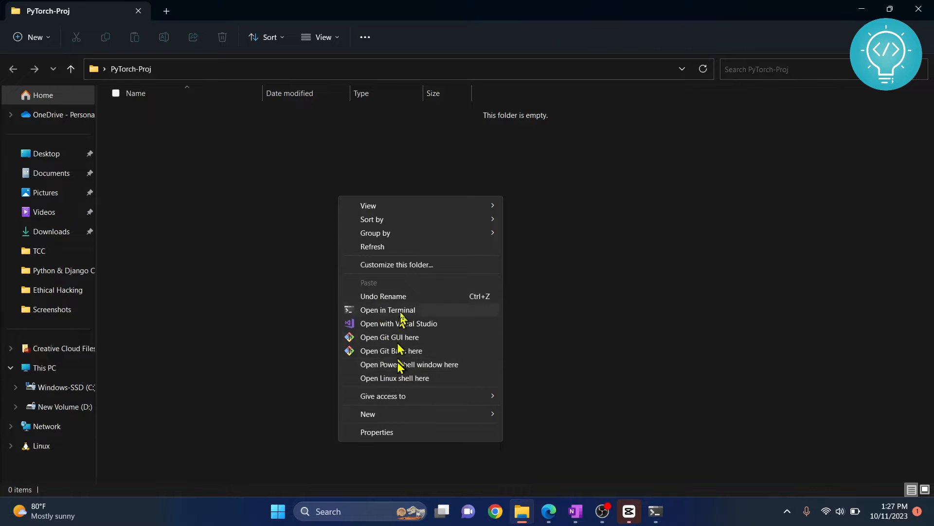
{"action": "mouse_move", "coordinate": [427, 364]}
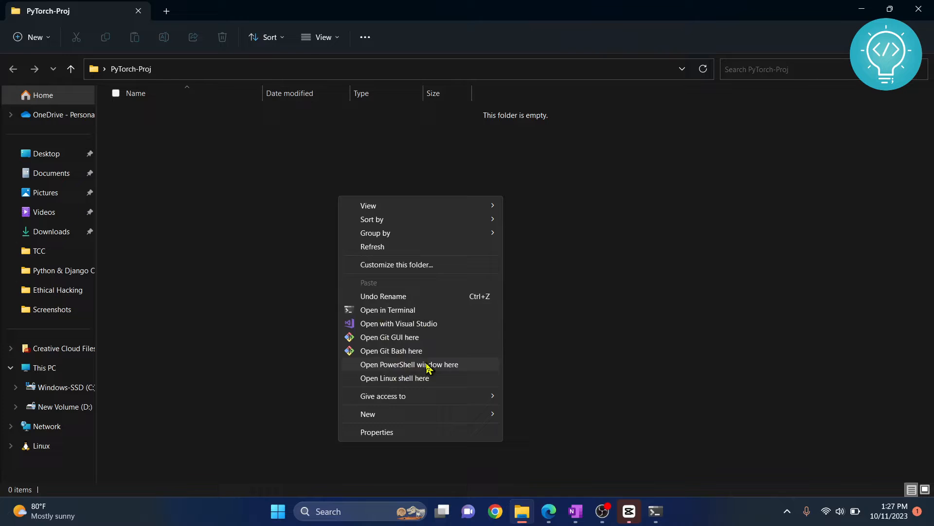
{"action": "left_click", "coordinate": [409, 364]}
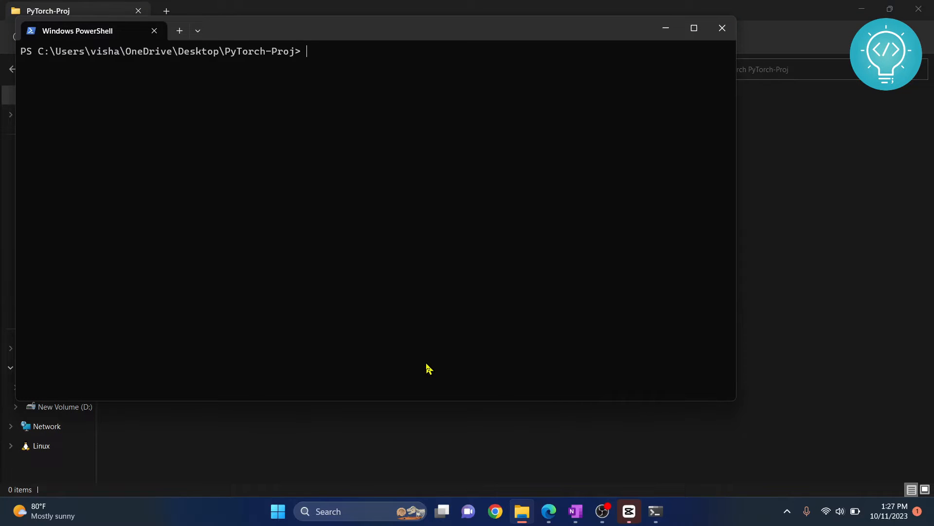
Run 'python -m venv myvenv' to create the myvenv virtual environment.
{"action": "type", "text": "pytho"}
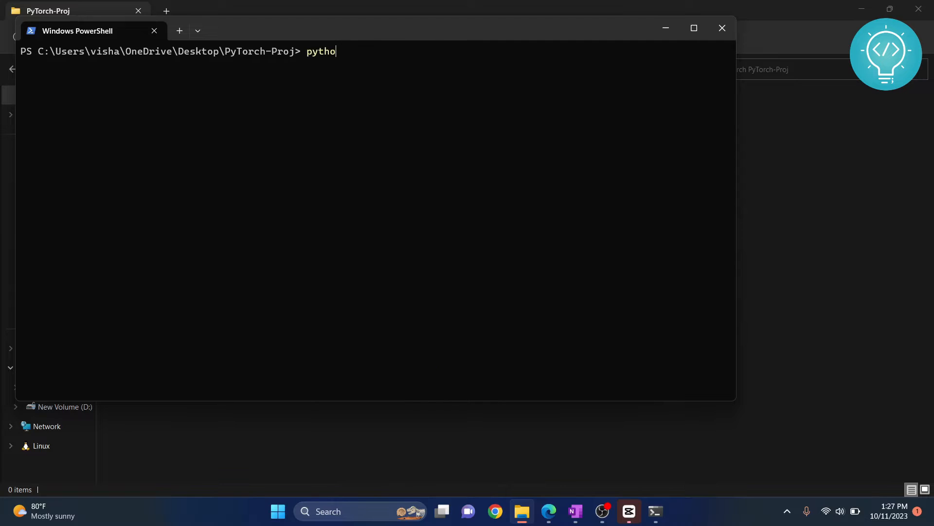
{"action": "type", "text": "n -m venv"}
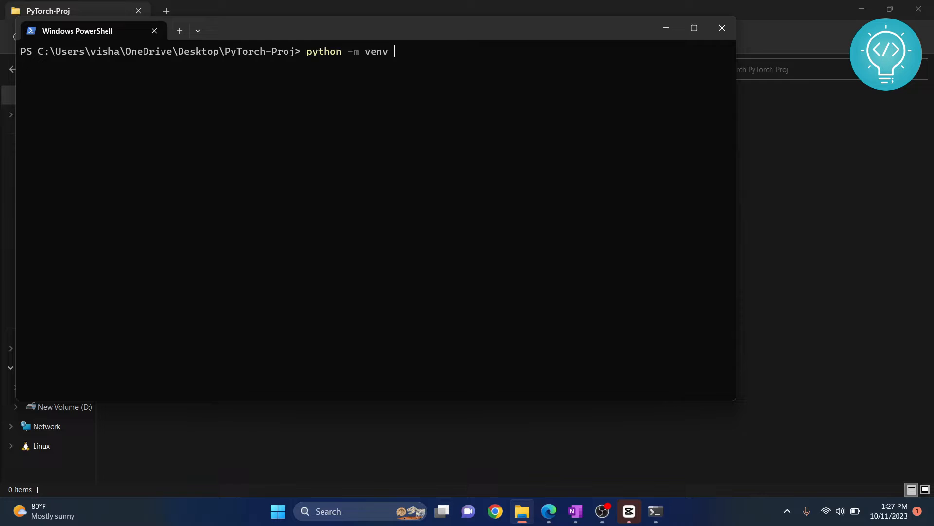
{"action": "type", "text": "myvenv"}
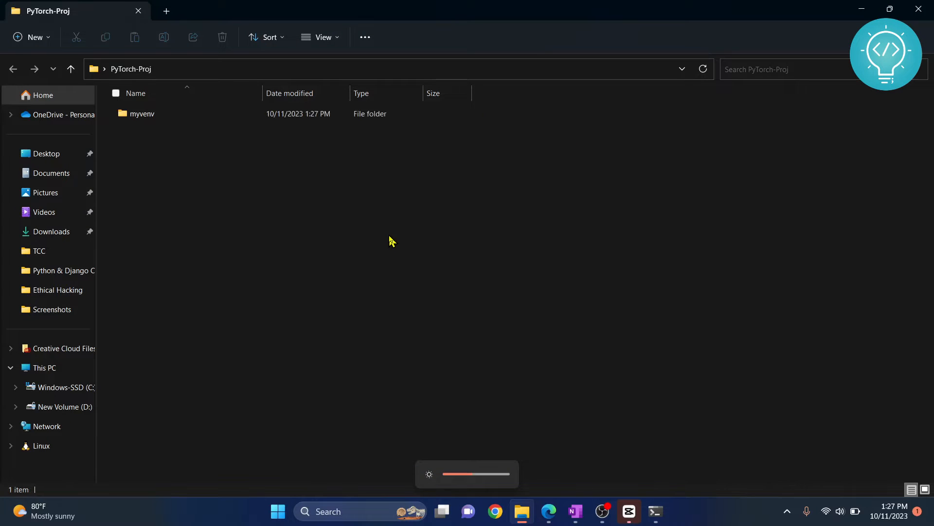
{"action": "mouse_move", "coordinate": [382, 207]}
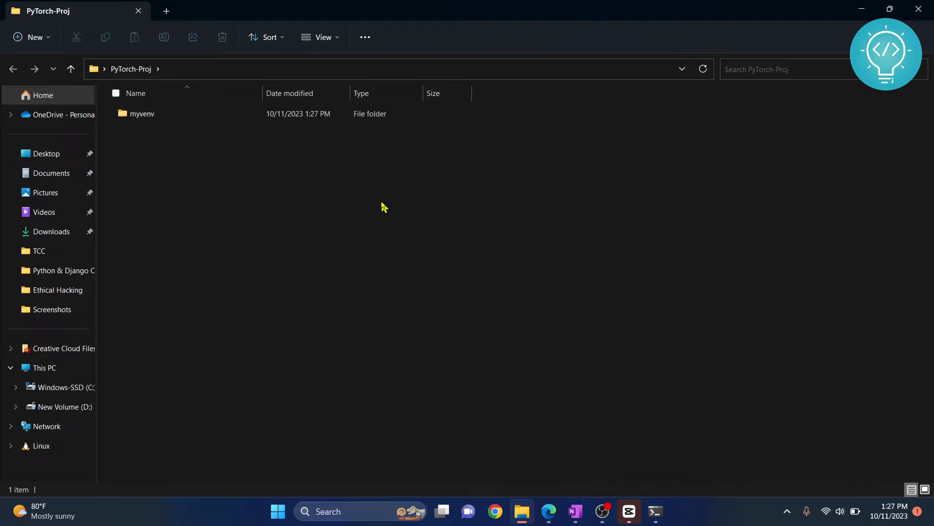
Confirm the myvenv folder appeared, then switch back to PowerShell via Alt+Tab.
{"action": "key", "text": "alt+tab"}
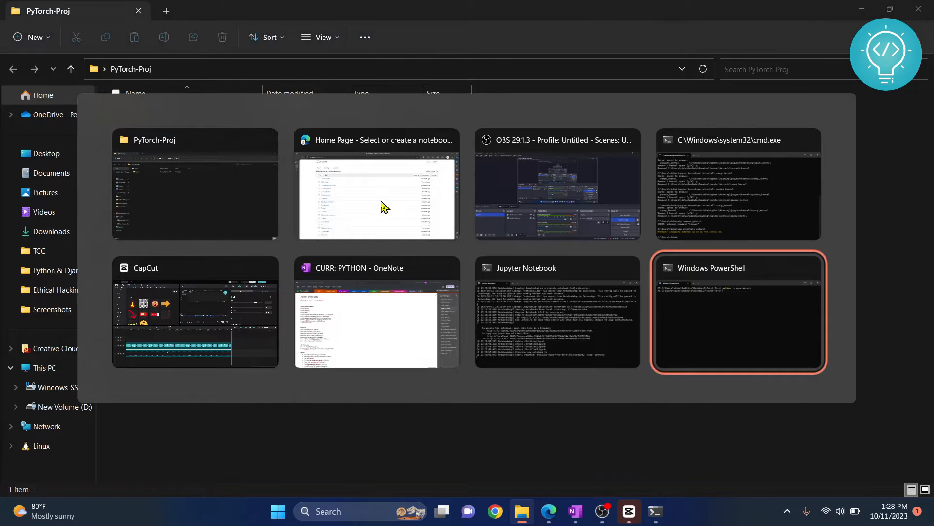
{"action": "left_click", "coordinate": [737, 312]}
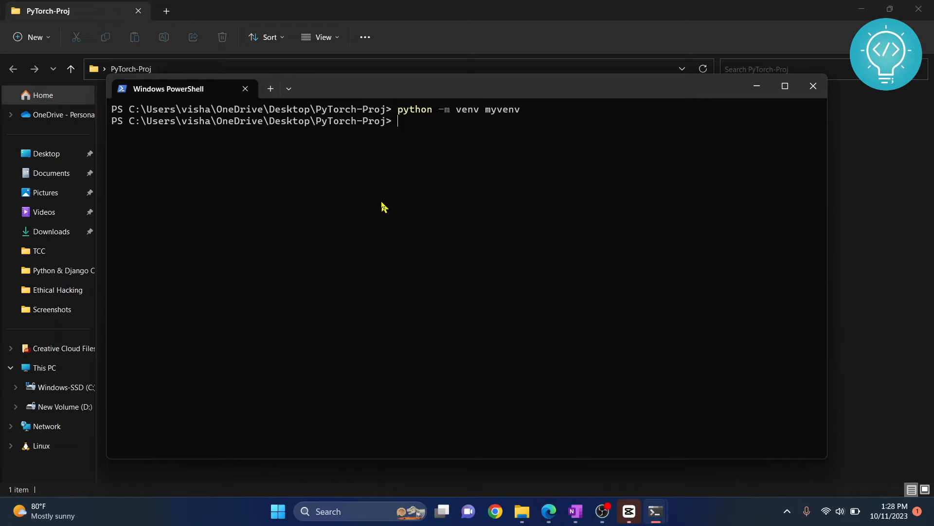
Activate myvenv by running .\myvenv\Scripts\activate.
{"action": "type", "text": "my"}
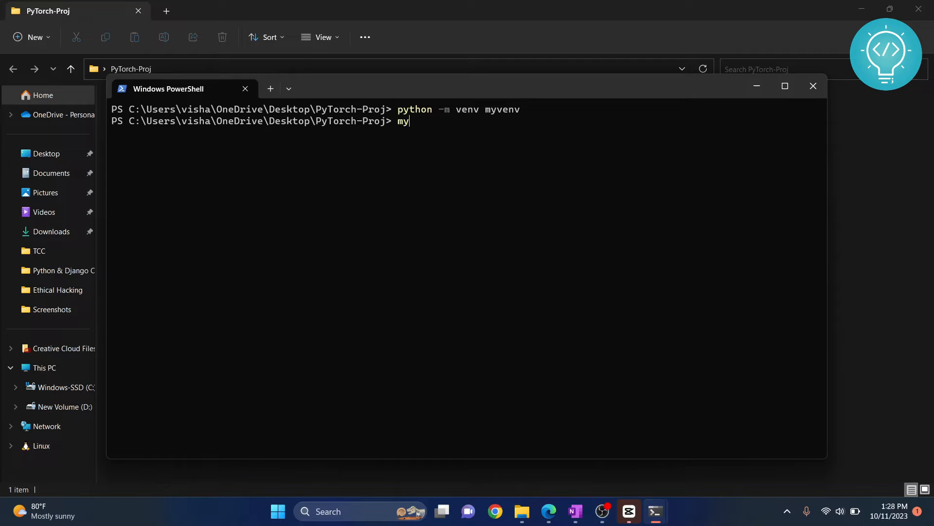
{"action": "type", "text": "ve"}
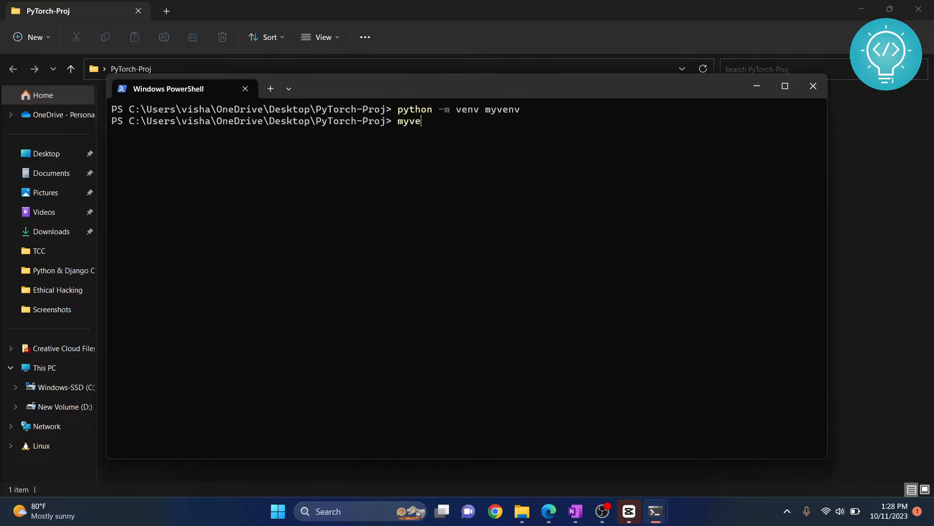
{"action": "type", "text": ".\\myvenv\\"}
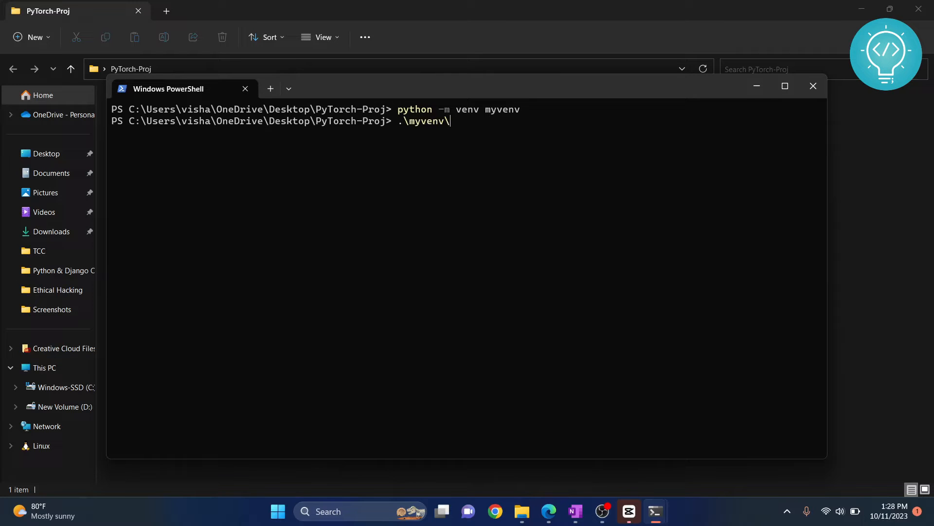
{"action": "type", "text": "Scri"}
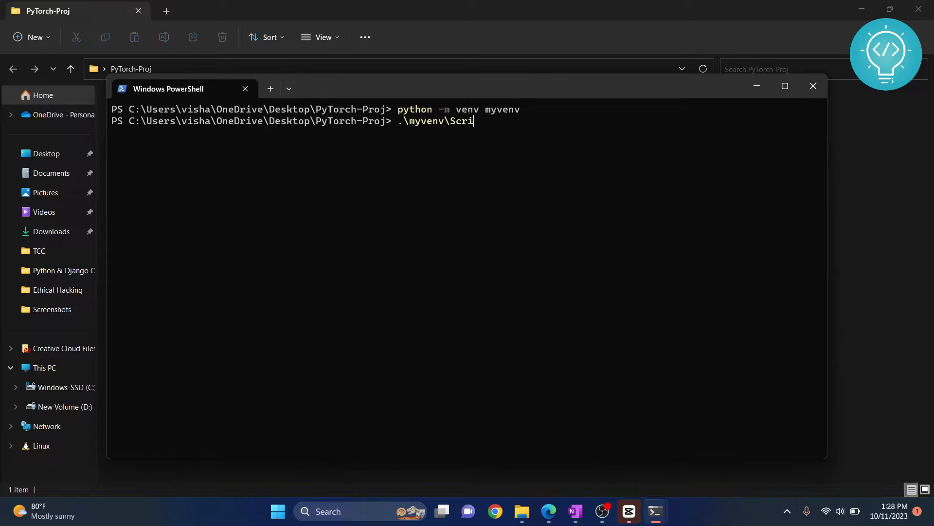
{"action": "mouse_move", "coordinate": [458, 129]}
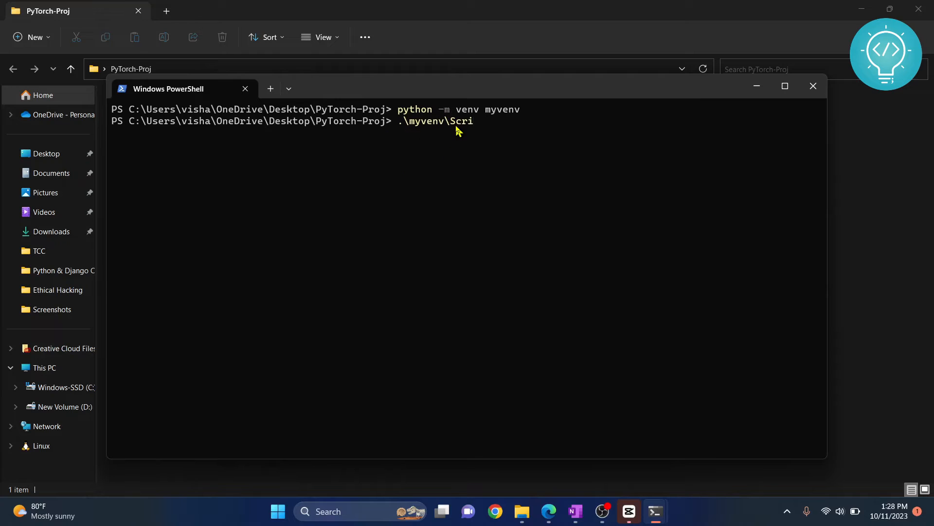
{"action": "type", "text": "pts\\activate"}
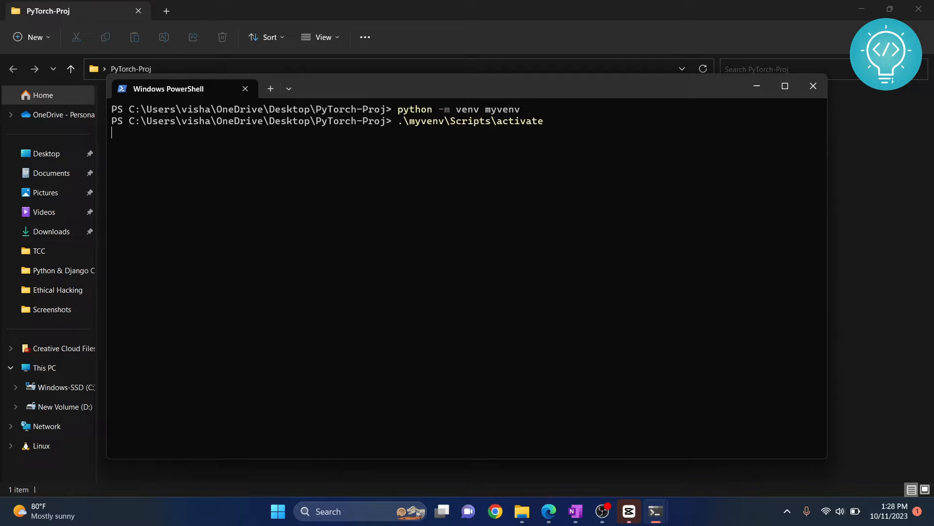
{"action": "key", "text": "Return"}
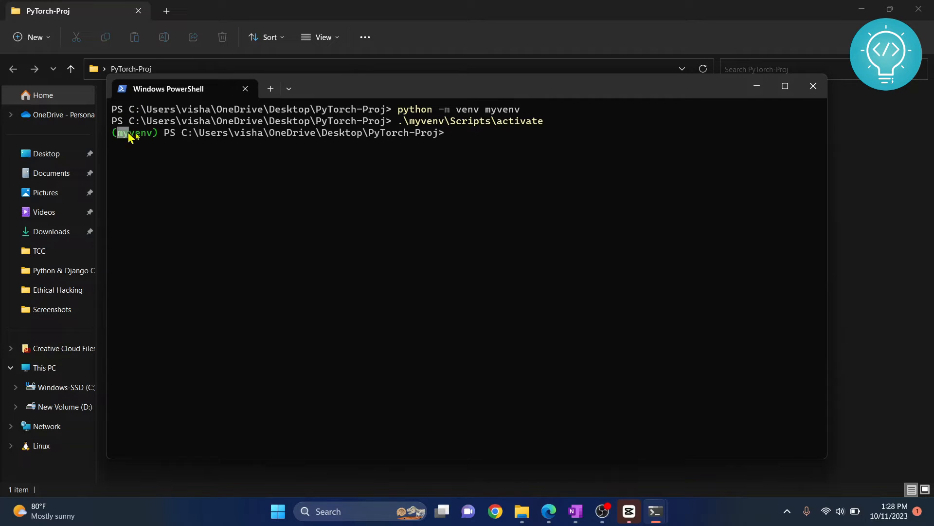
{"action": "mouse_move", "coordinate": [462, 142]}
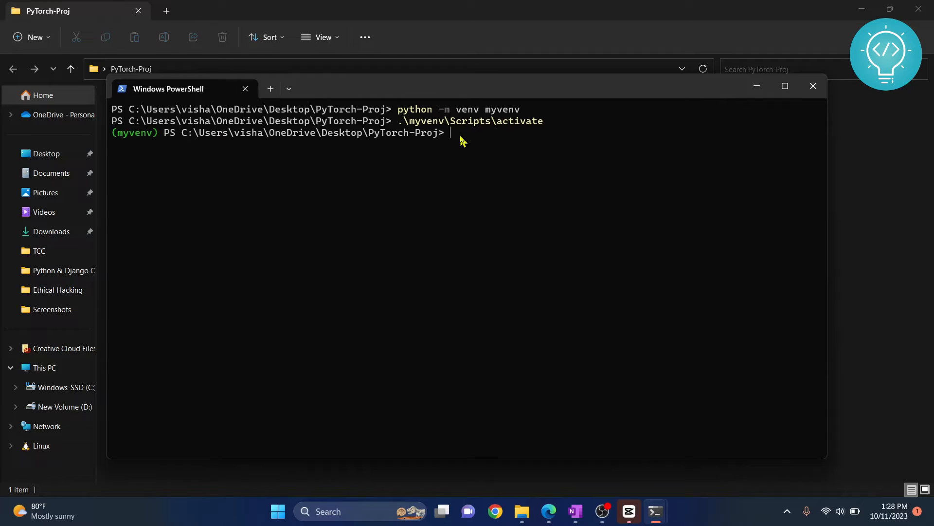
Run 'pip install torch' to install torch 2.1.0 into myvenv.
{"action": "type", "text": "pip install torch"}
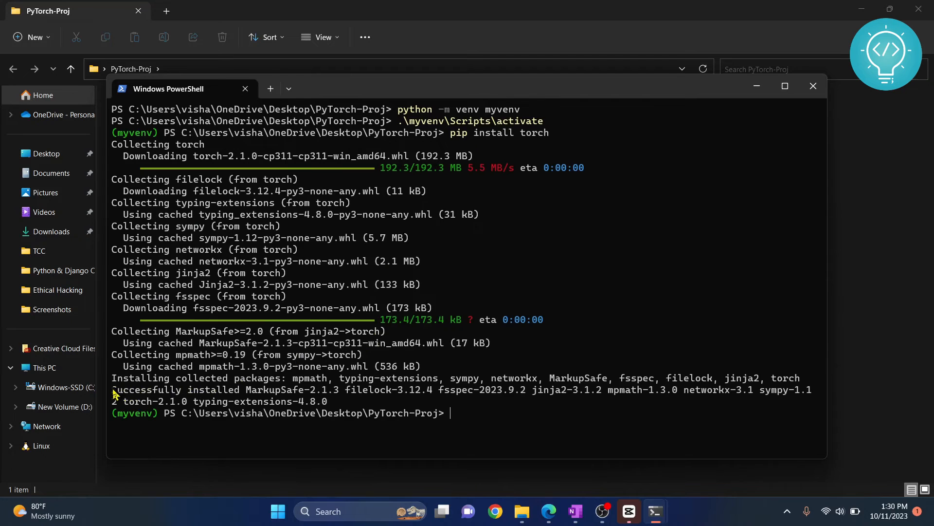
{"action": "double_click", "coordinate": [175, 389]}
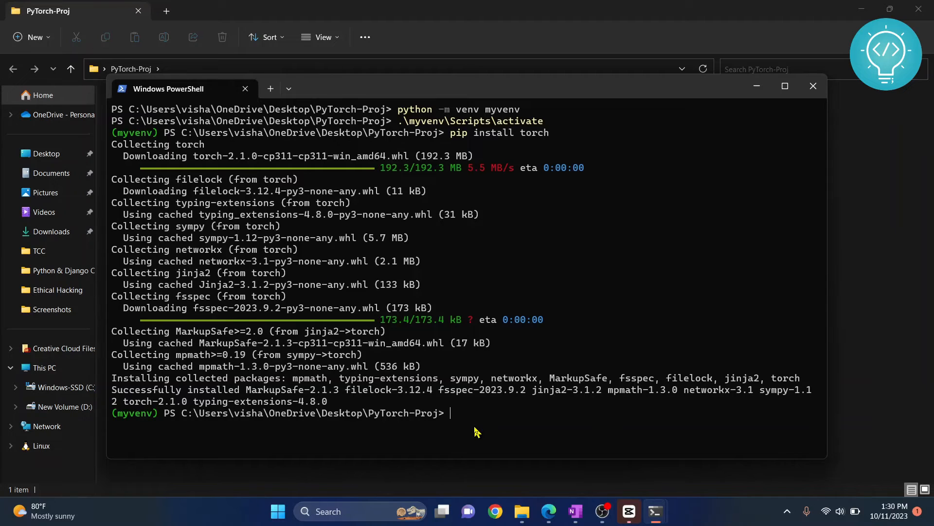
Run 'pip install ipykernel' to install ipykernel 6.25.2 and its dependencies.
{"action": "type", "text": "pip install ipykernel"}
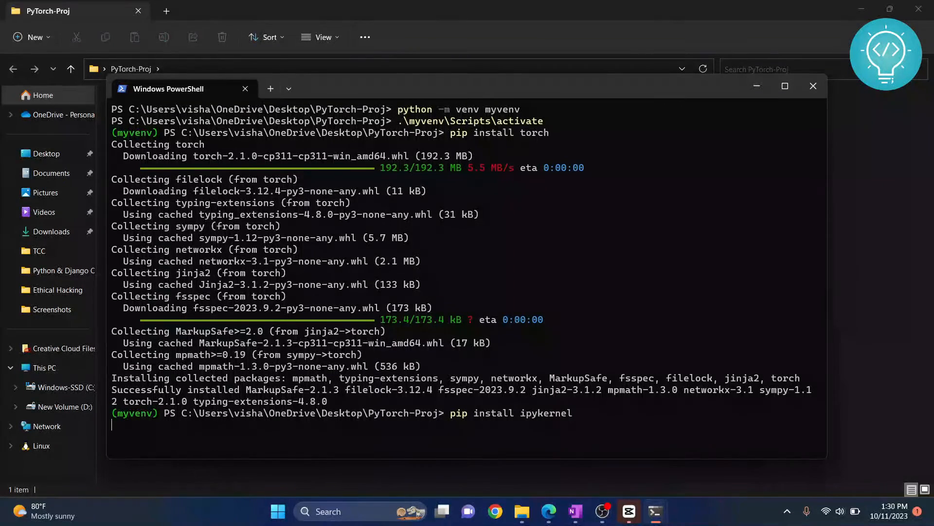
{"action": "scroll", "scroll_direction": "down", "scroll_amount": 3}
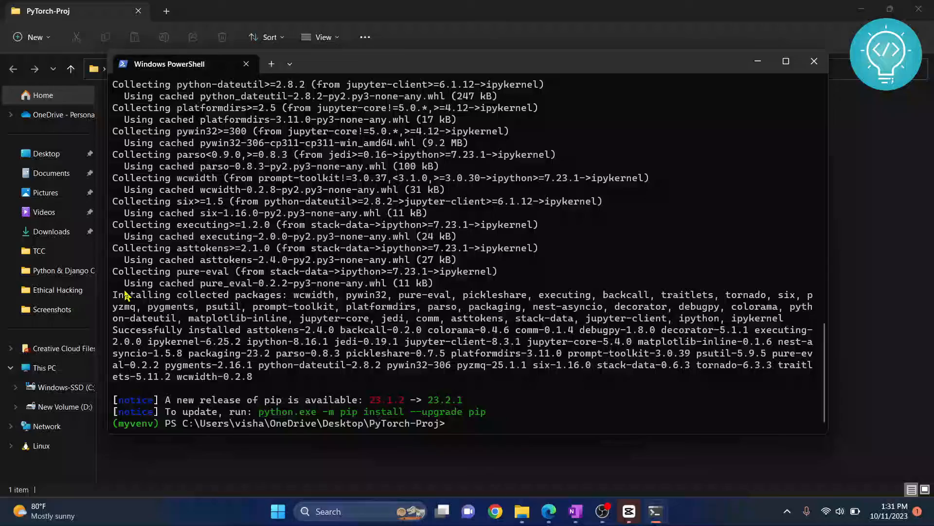
{"action": "mouse_move", "coordinate": [483, 334]}
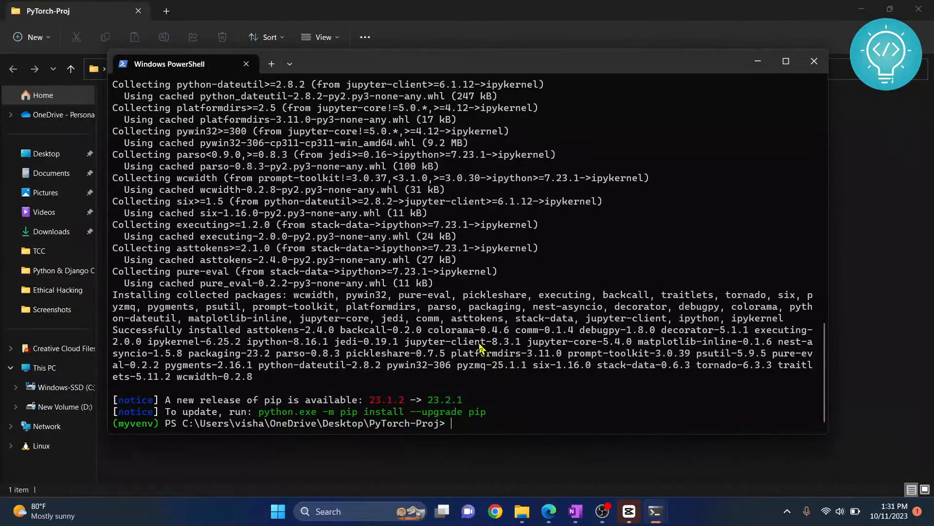
Run 'python -m ipykernel install --user --name torch_kernel'.
{"action": "type", "text": "python"}
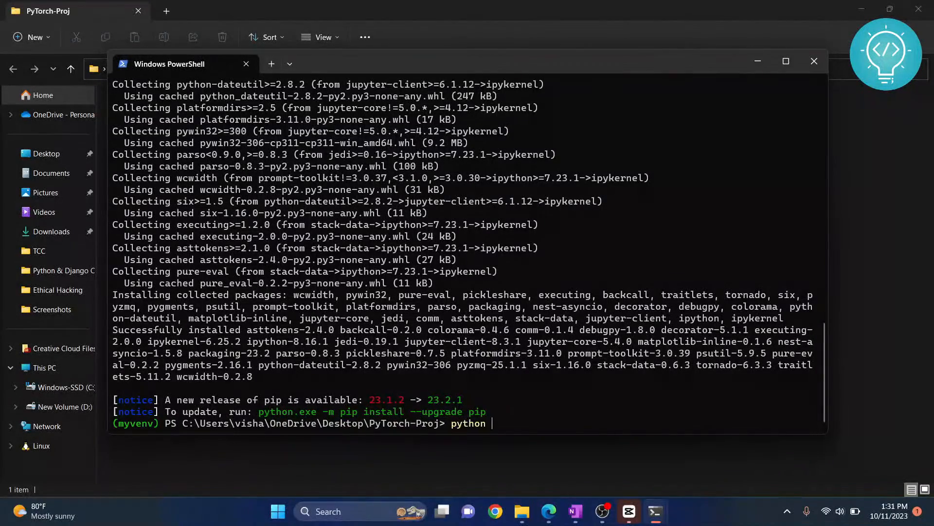
{"action": "type", "text": "-m ipykernel install"}
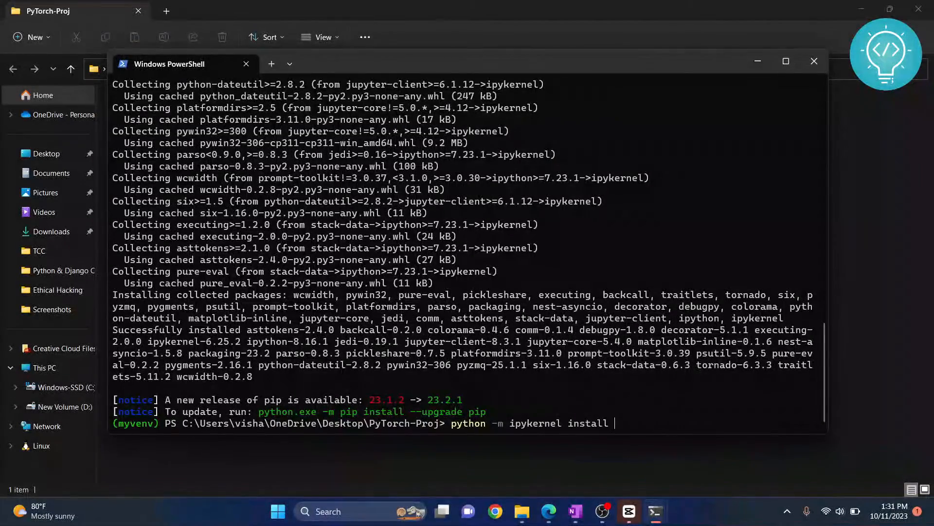
{"action": "type", "text": "--user --name"}
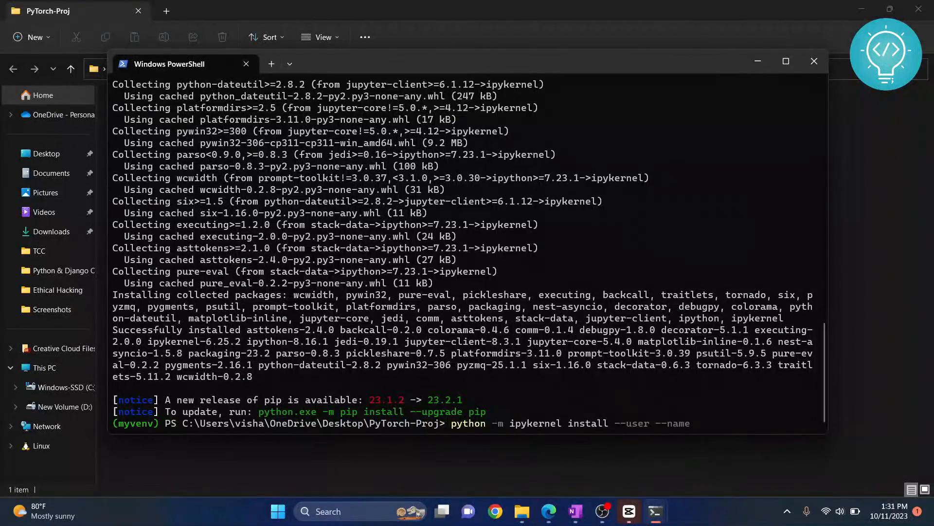
{"action": "type", "text": "torch"}
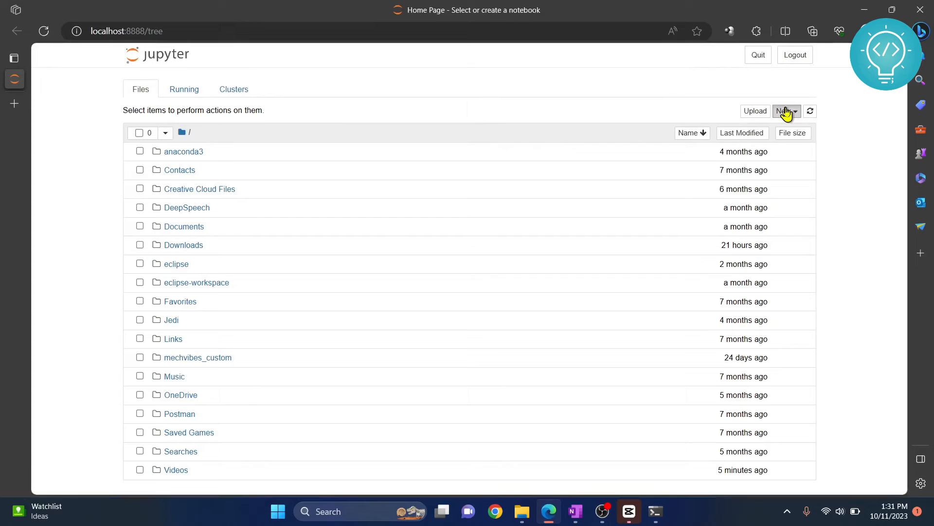
Create a new notebook on the torch_kernel kernel from the Jupyter New menu.
{"action": "left_click", "coordinate": [786, 111]}
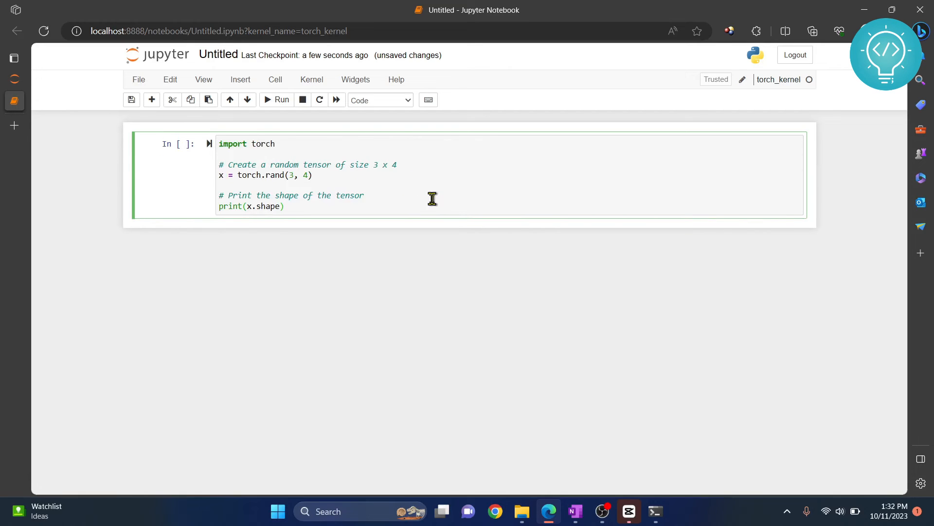
Run the random-tensor cell to print torch.Size([3, 4]).
{"action": "left_click", "coordinate": [276, 100]}
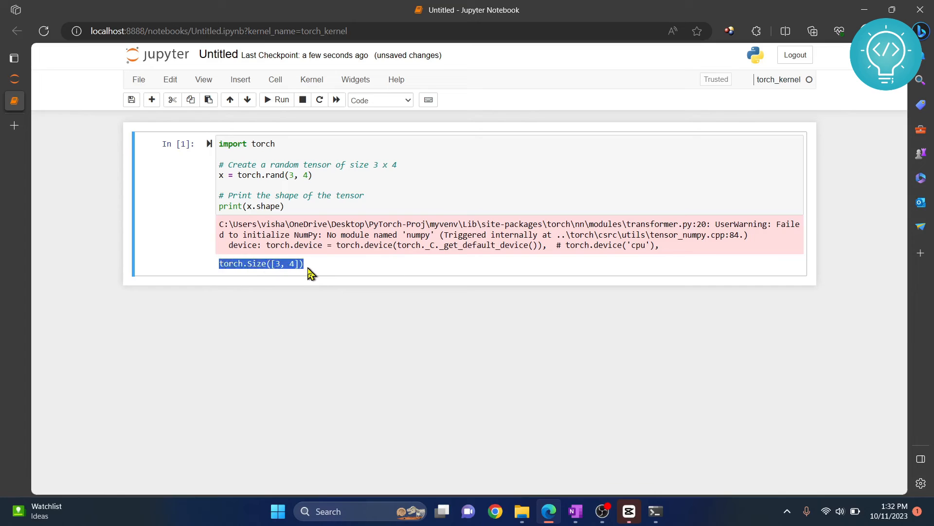
{"action": "mouse_move", "coordinate": [315, 244]}
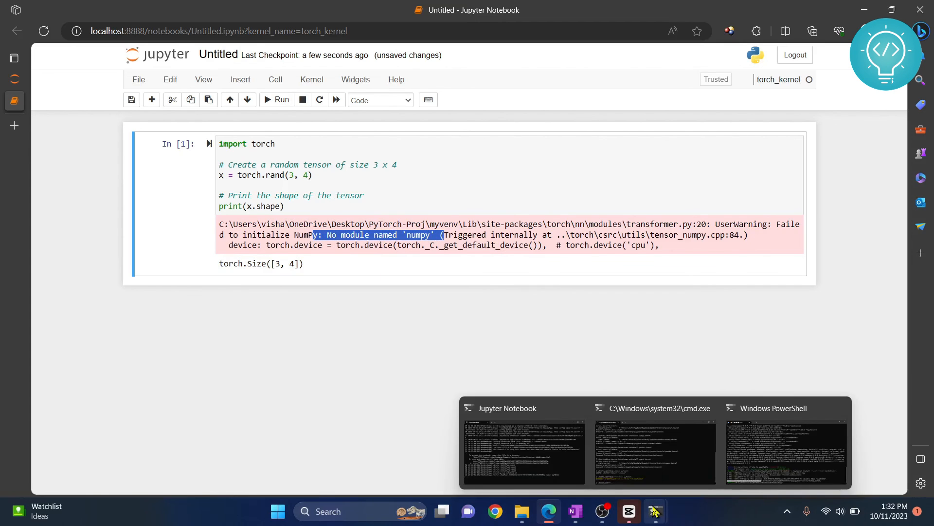
Return to the PowerShell window confirming the torch_kernel kernelspec installation.
{"action": "left_click", "coordinate": [786, 449]}
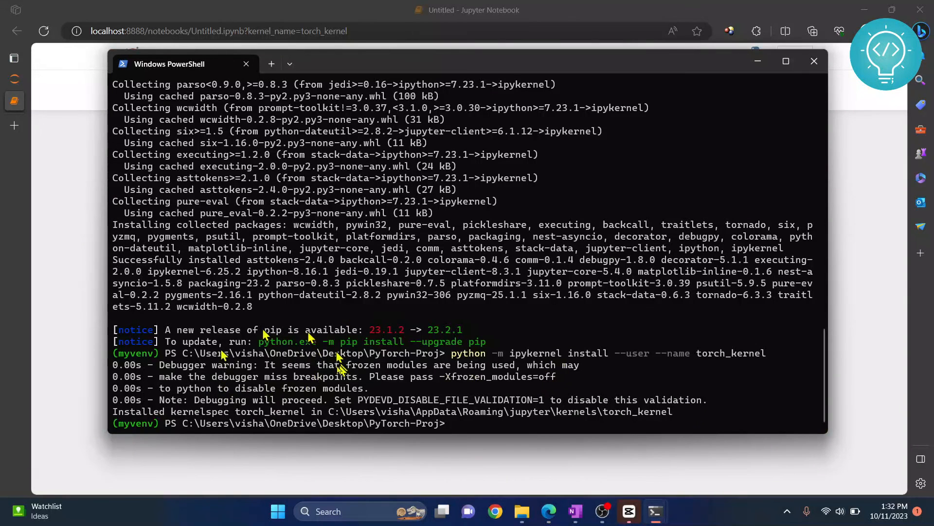
{"action": "mouse_move", "coordinate": [492, 274]}
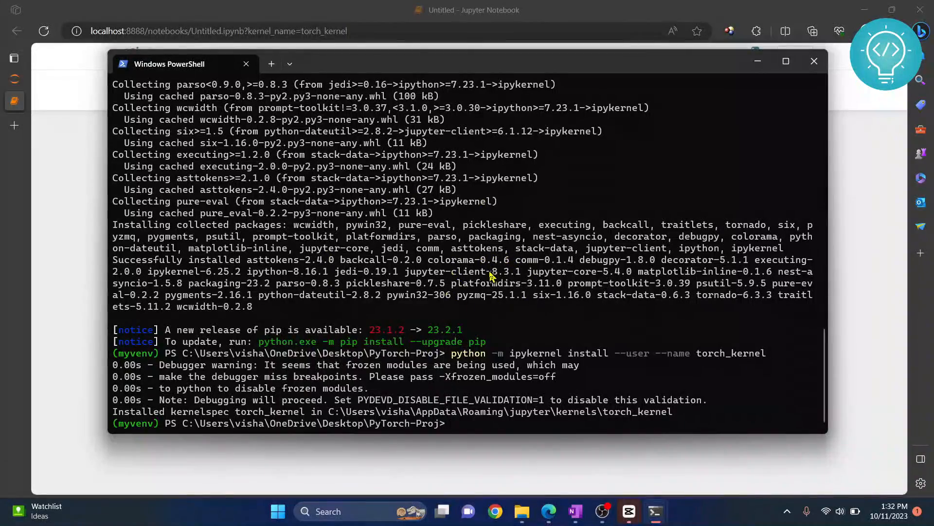